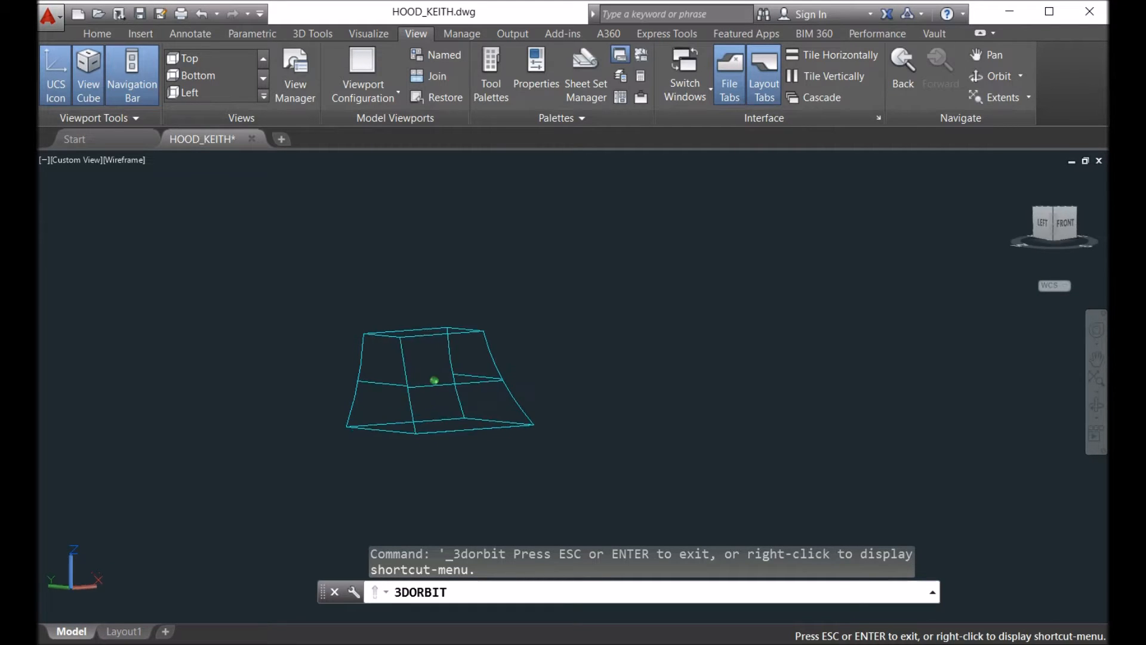
- Orbit the tapered hood model to inspect it from different angles
{"action": "left_click_drag", "start_coordinate": [434, 381], "coordinate": [434, 351]}
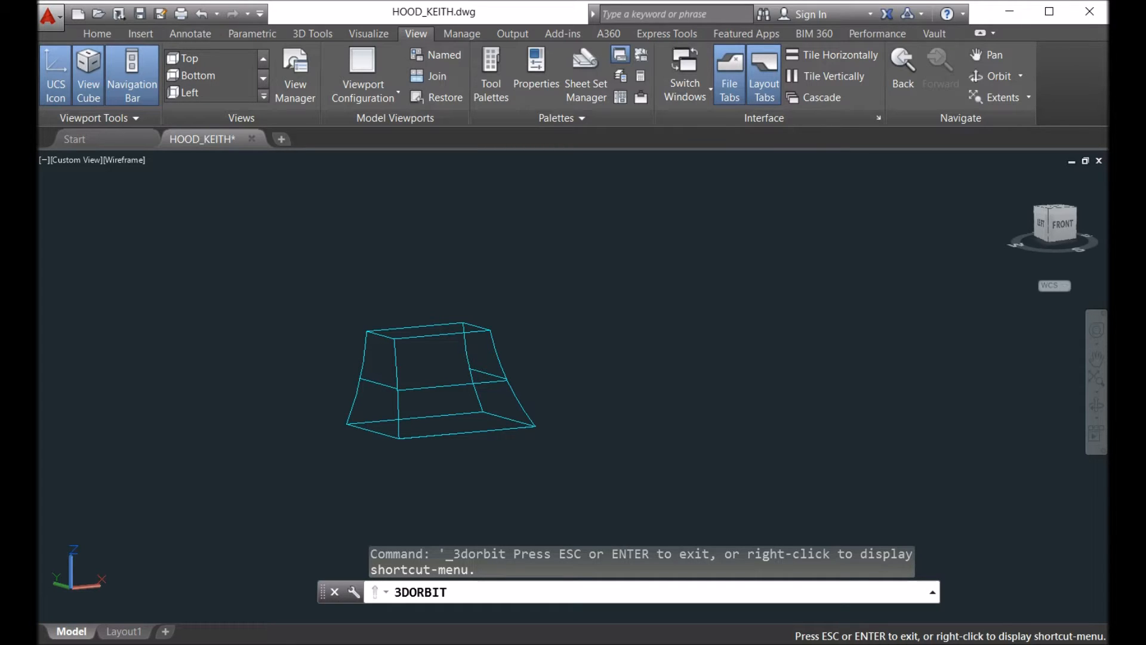
{"action": "left_click_drag", "start_coordinate": [438, 380], "coordinate": [433, 381]}
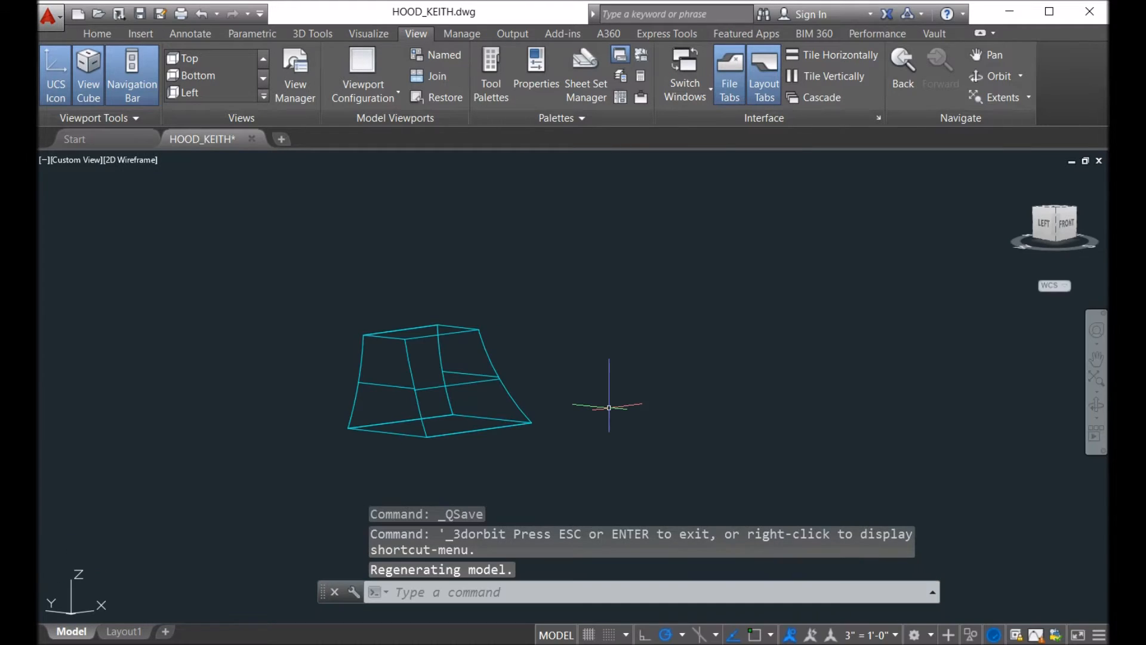
- Explode the hood solid and unfold one face into a flat pattern
{"action": "type", "text": "expl"}
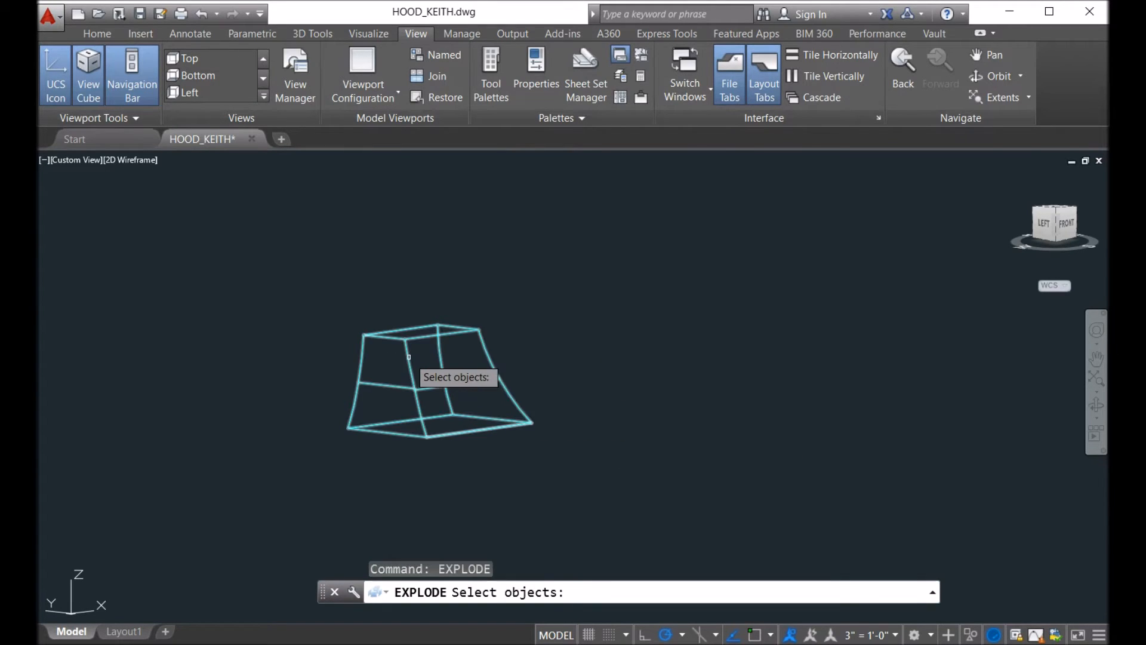
{"action": "left_click", "coordinate": [405, 351]}
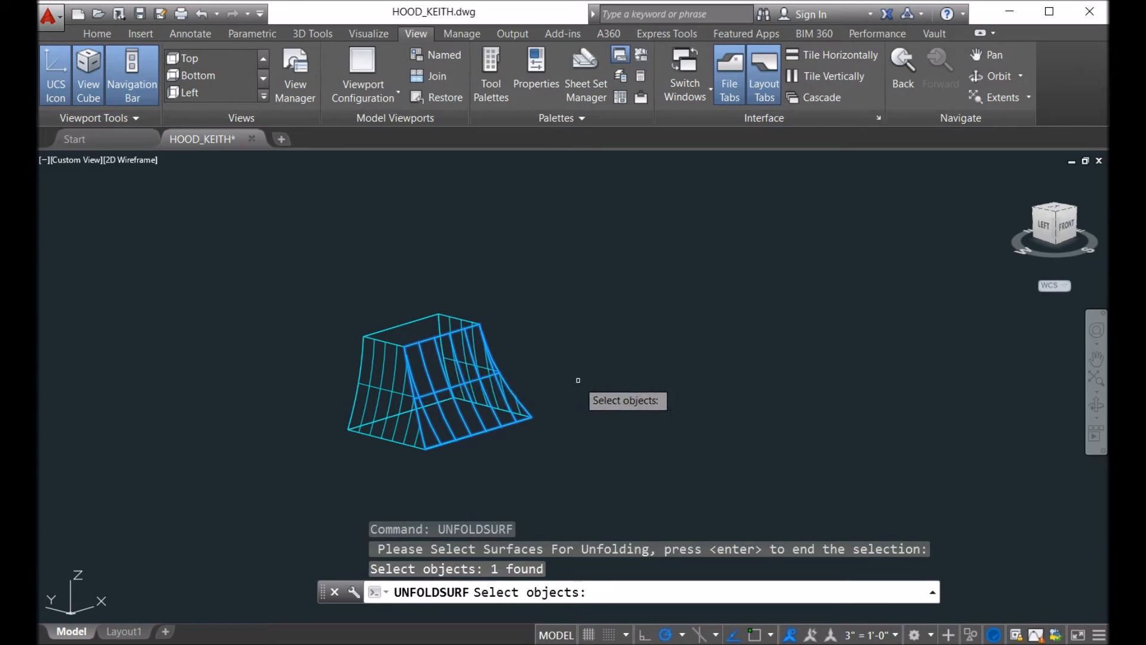
{"action": "key", "text": "Return"}
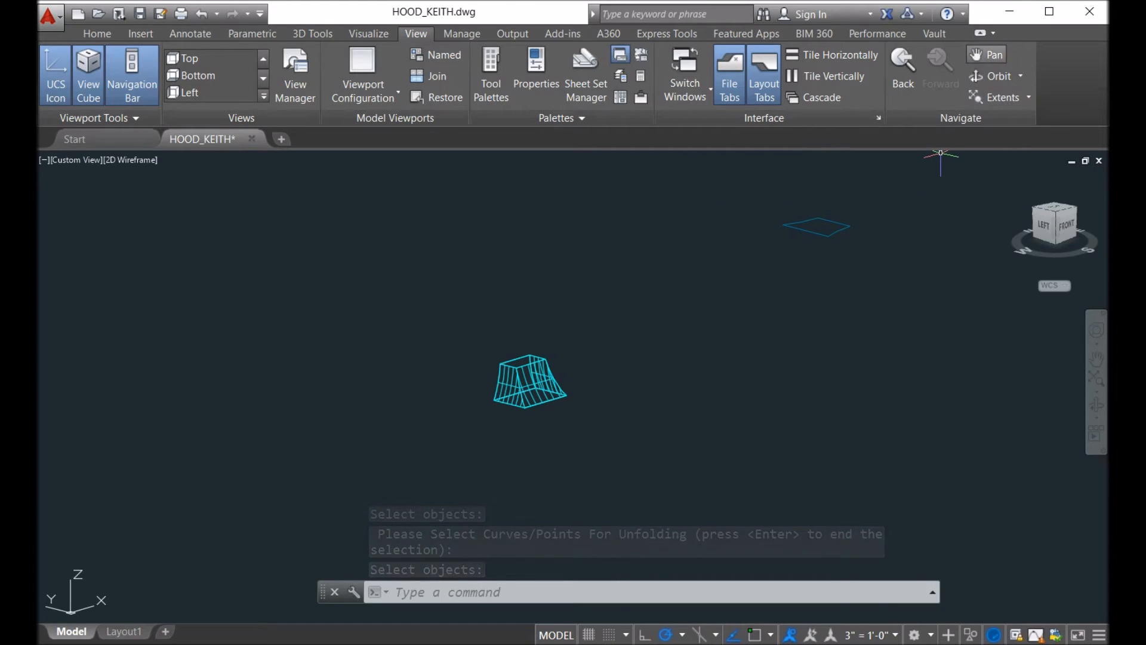
- Pan the view to frame both the hood model and its flat pattern
{"action": "left_click", "coordinate": [990, 54]}
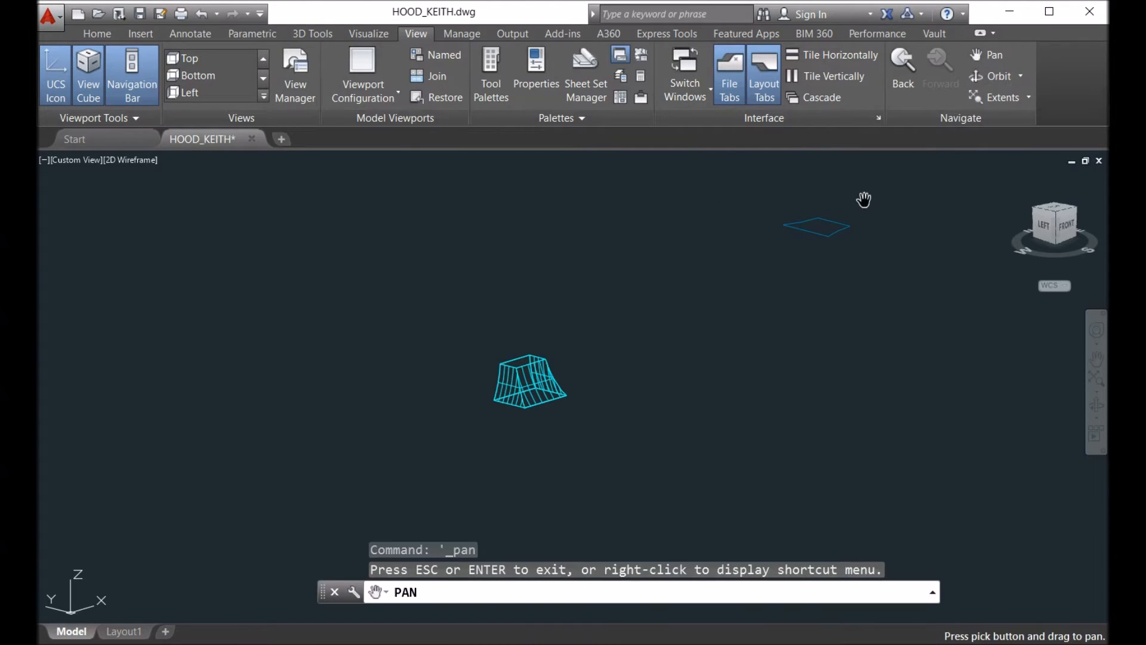
{"action": "left_click_drag", "start_coordinate": [863, 199], "coordinate": [698, 385]}
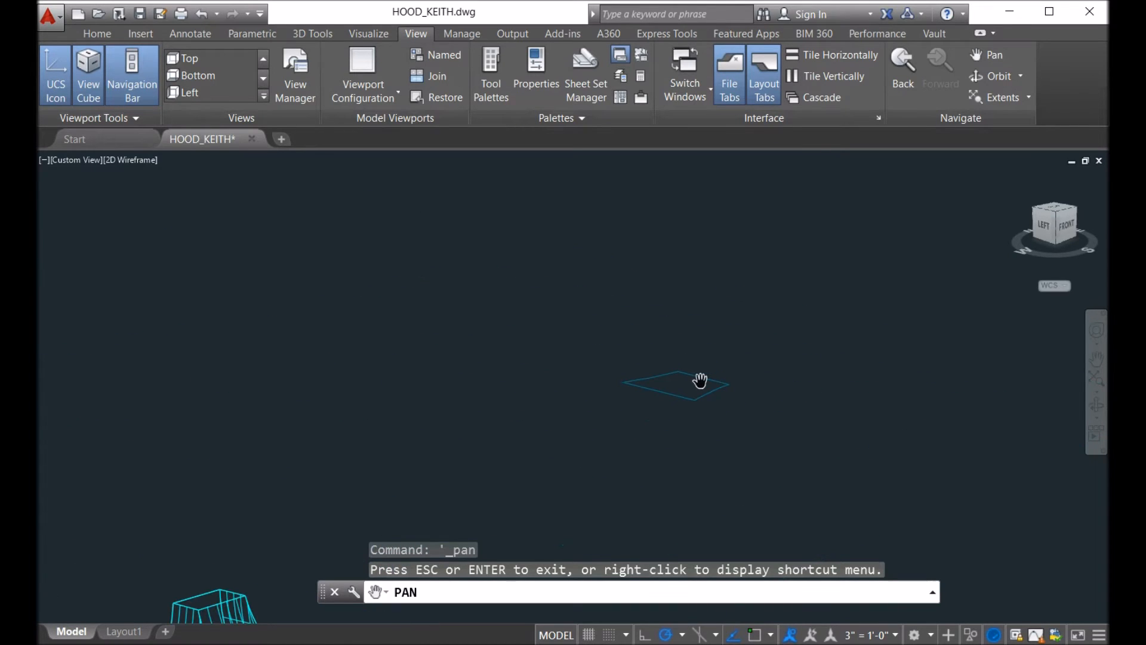
{"action": "left_click_drag", "start_coordinate": [700, 380], "coordinate": [629, 452]}
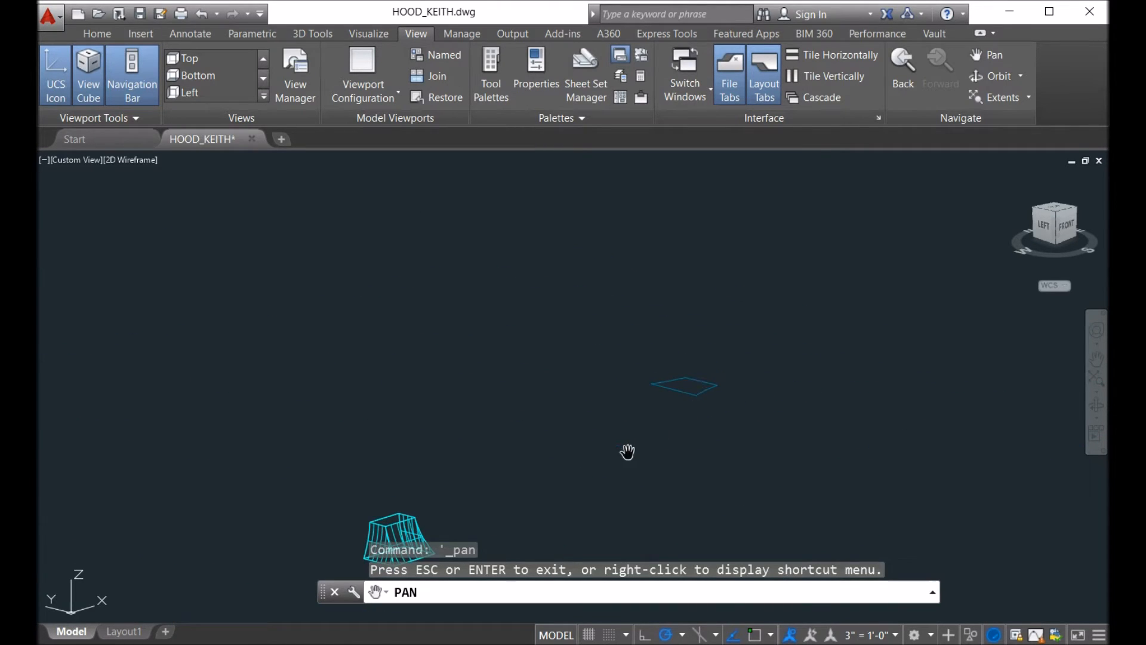
{"action": "left_click_drag", "start_coordinate": [629, 452], "coordinate": [671, 335]}
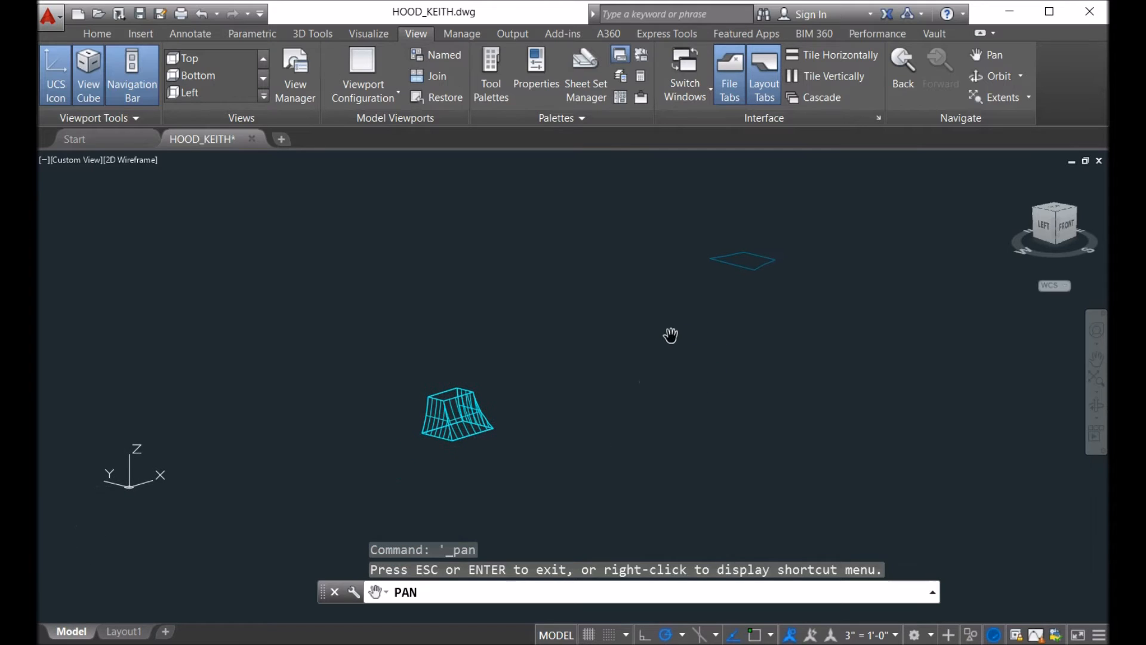
{"action": "mouse_move", "coordinate": [668, 330]}
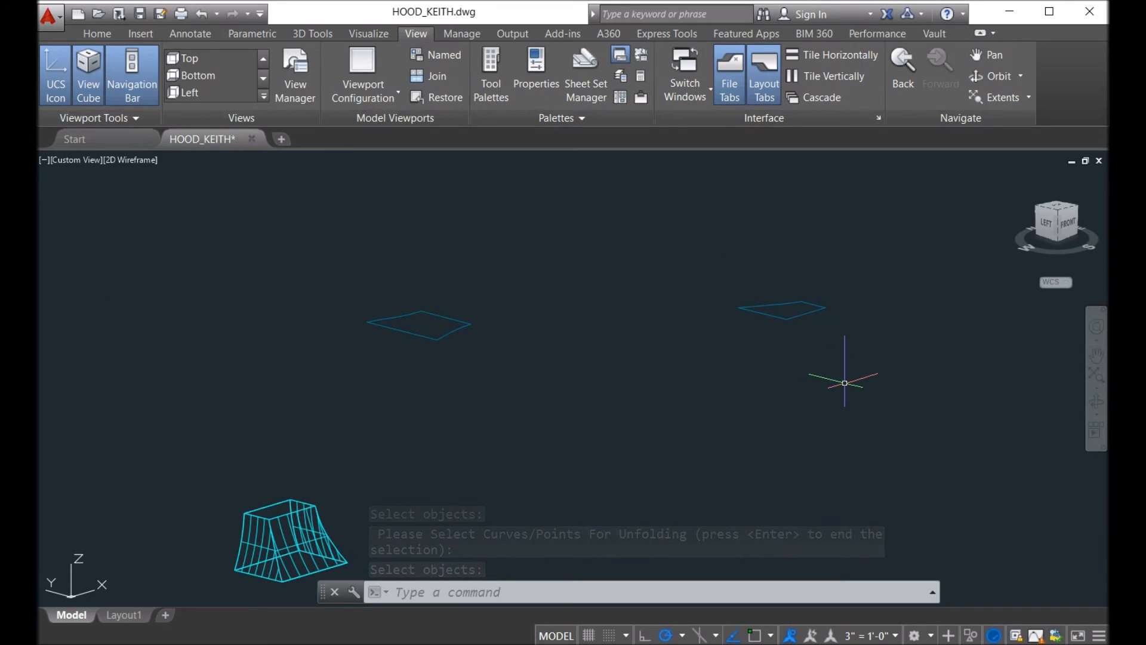
- Start the MOVE command to relocate the unfolded pattern
{"action": "type", "text": "move"}
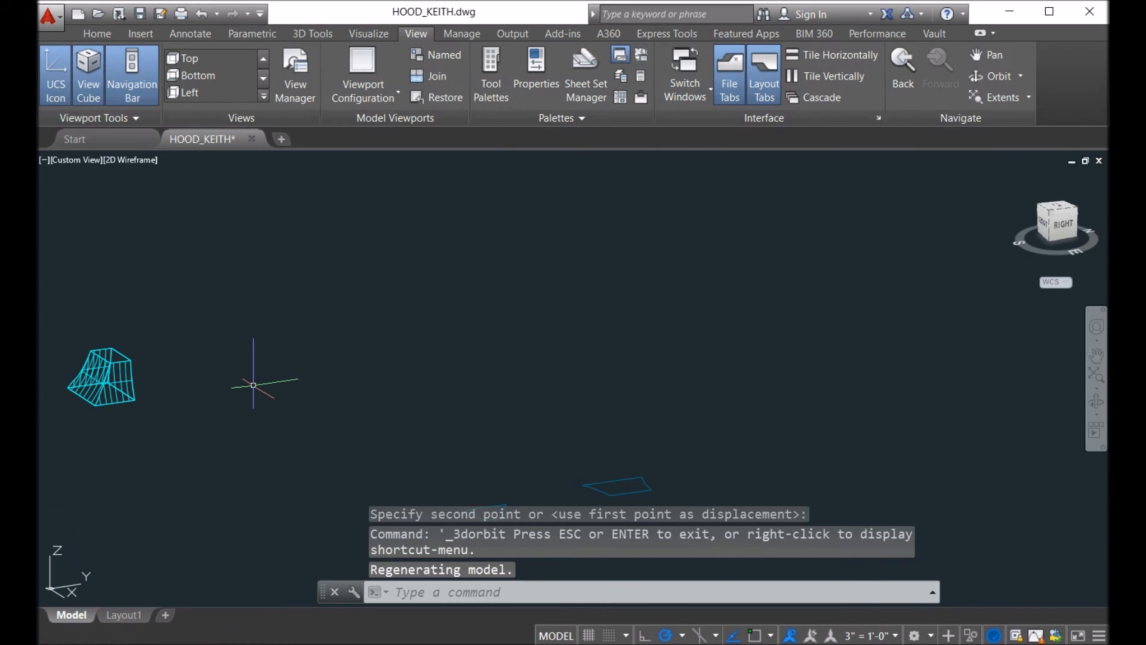
- Unfold another hood face with UNFOLDSURF to create the third flat pattern
{"action": "type", "text": "unfold"}
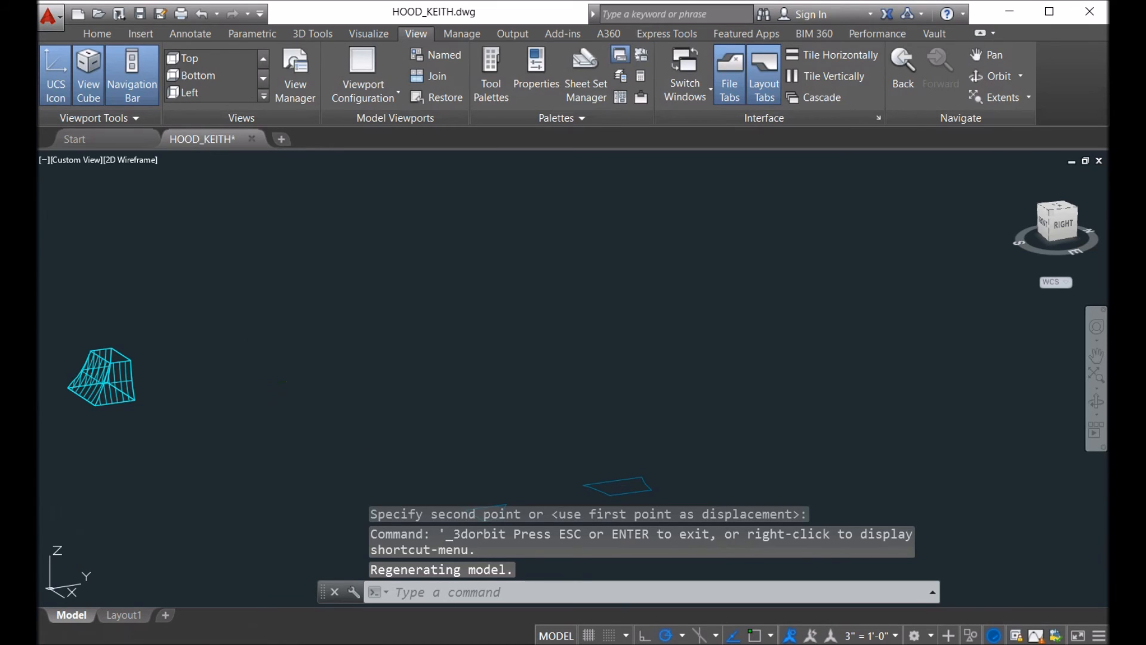
{"action": "left_click", "coordinate": [120, 383]}
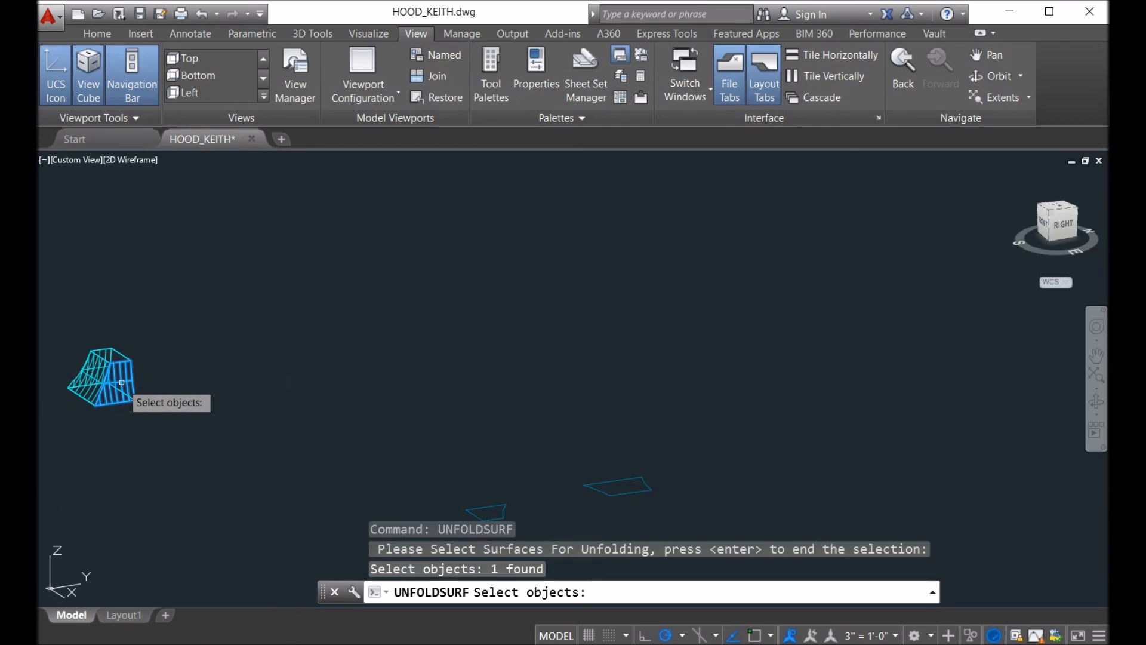
{"action": "mouse_move", "coordinate": [226, 377]}
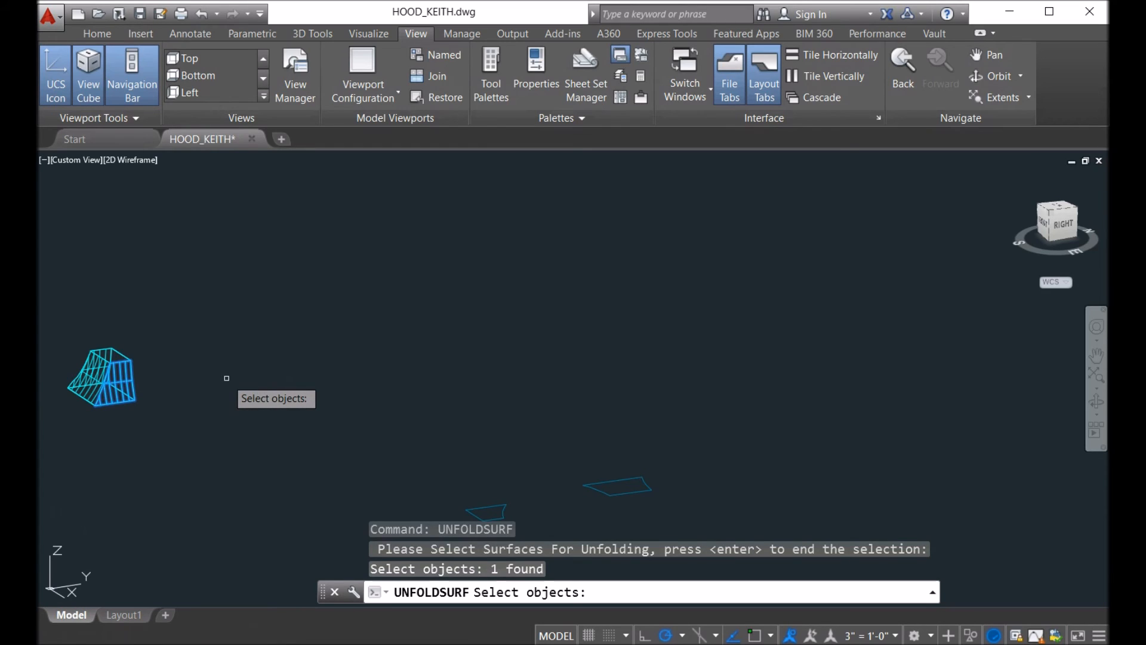
{"action": "key", "text": "enter"}
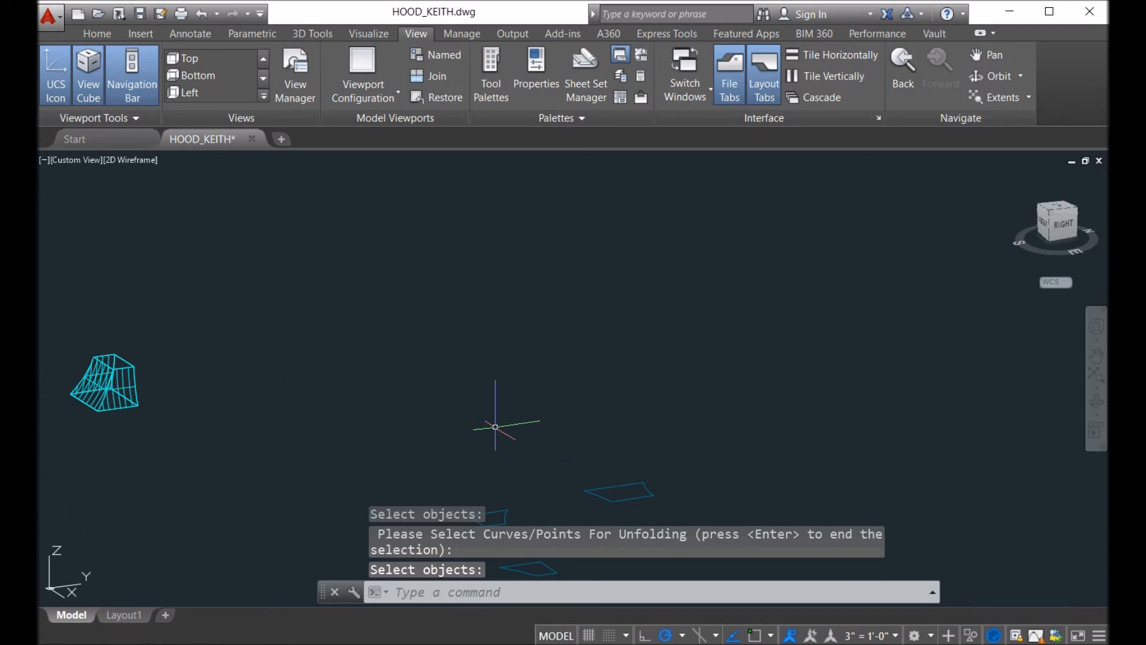
{"action": "left_click", "coordinate": [197, 59]}
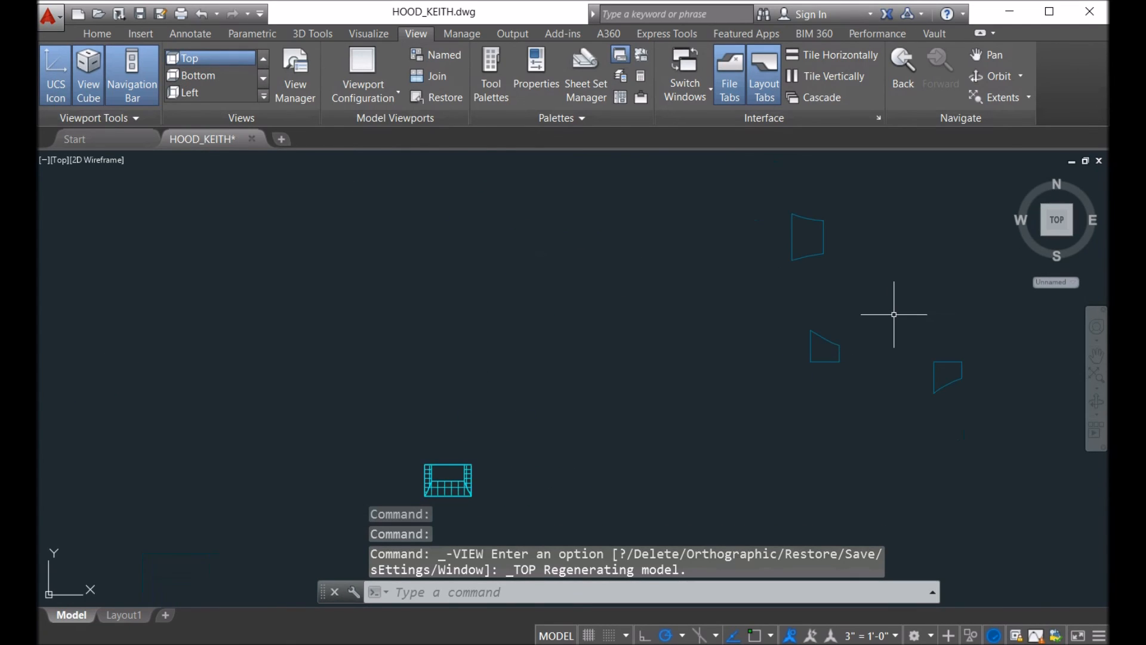
{"action": "mouse_move", "coordinate": [881, 154]}
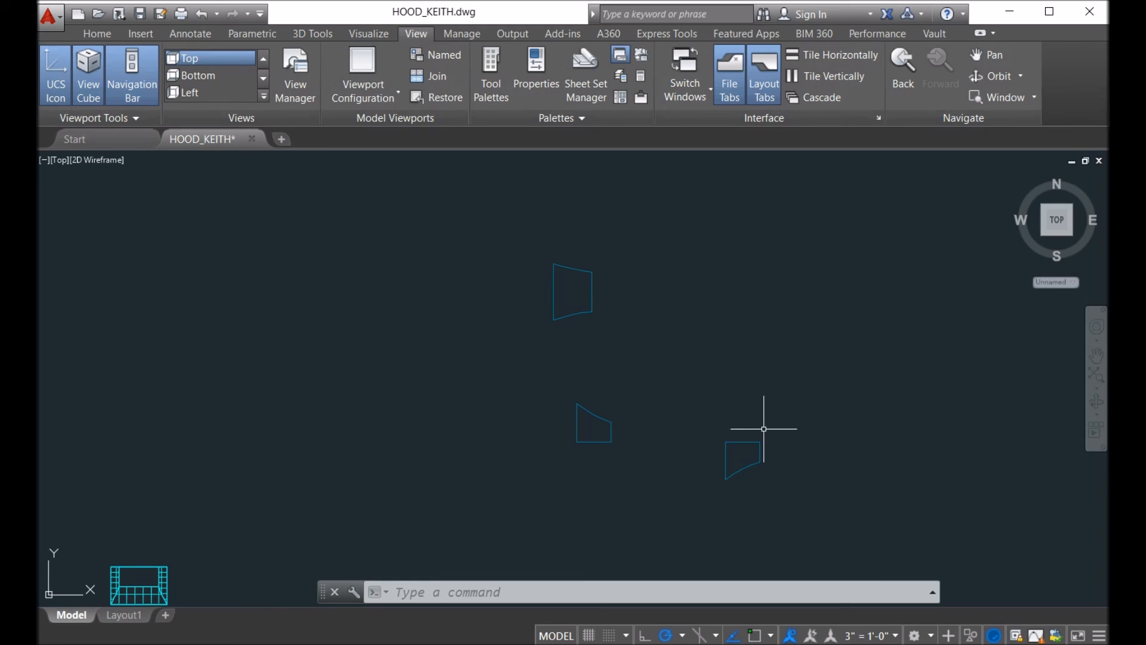
{"action": "mouse_move", "coordinate": [784, 407]}
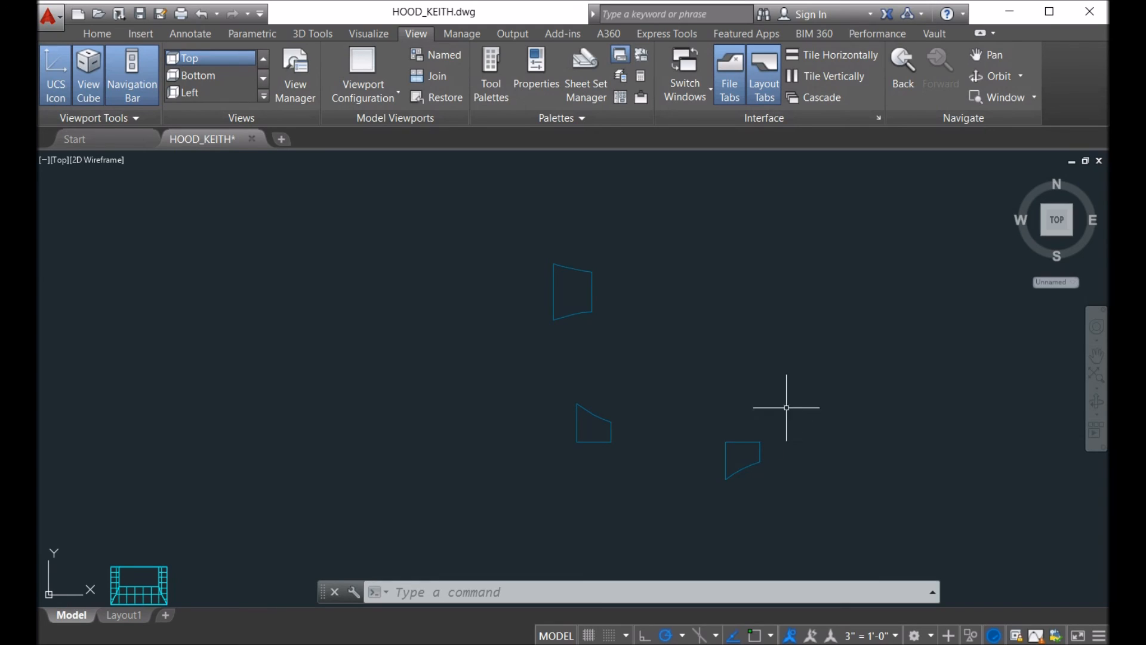